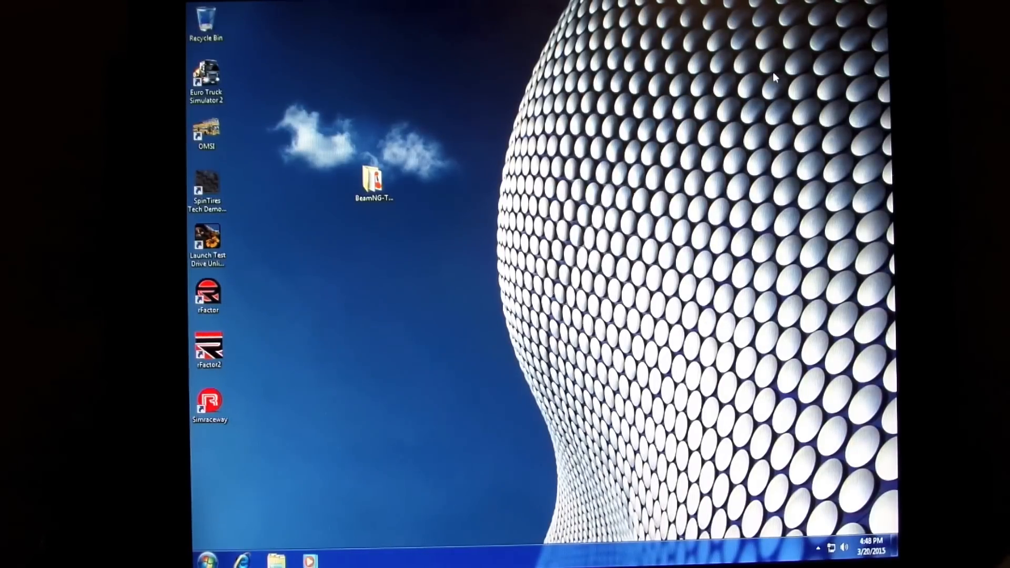
# Step: Open the Computer window from Start and view this computer's System properties page
pyautogui.click(206, 559)
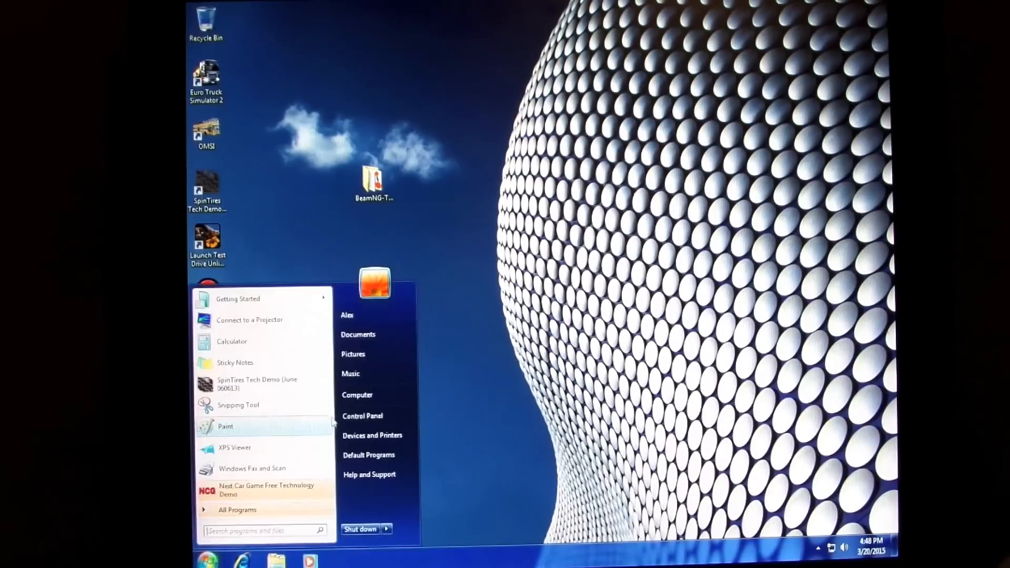
pyautogui.click(356, 395)
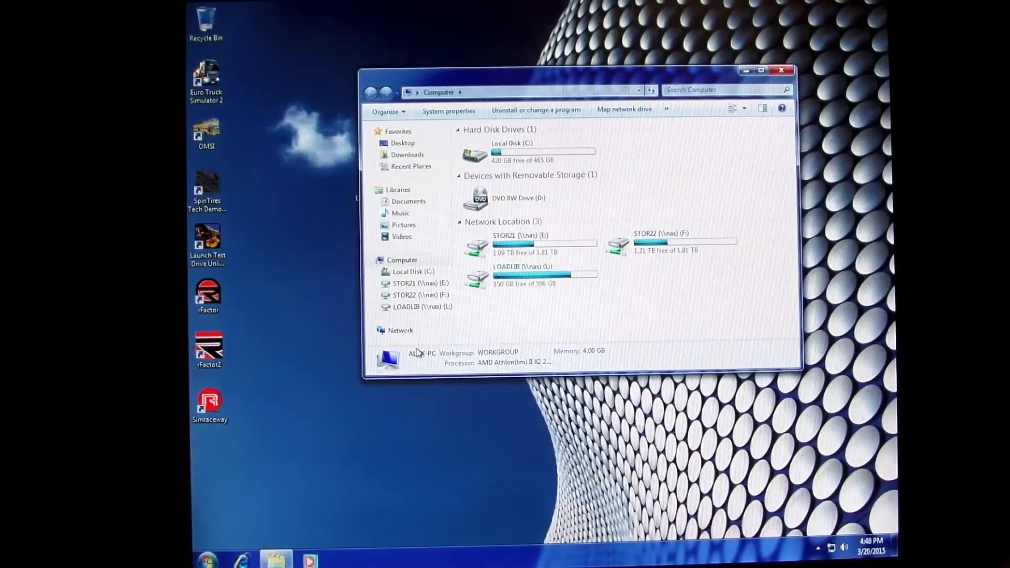
pyautogui.click(448, 111)
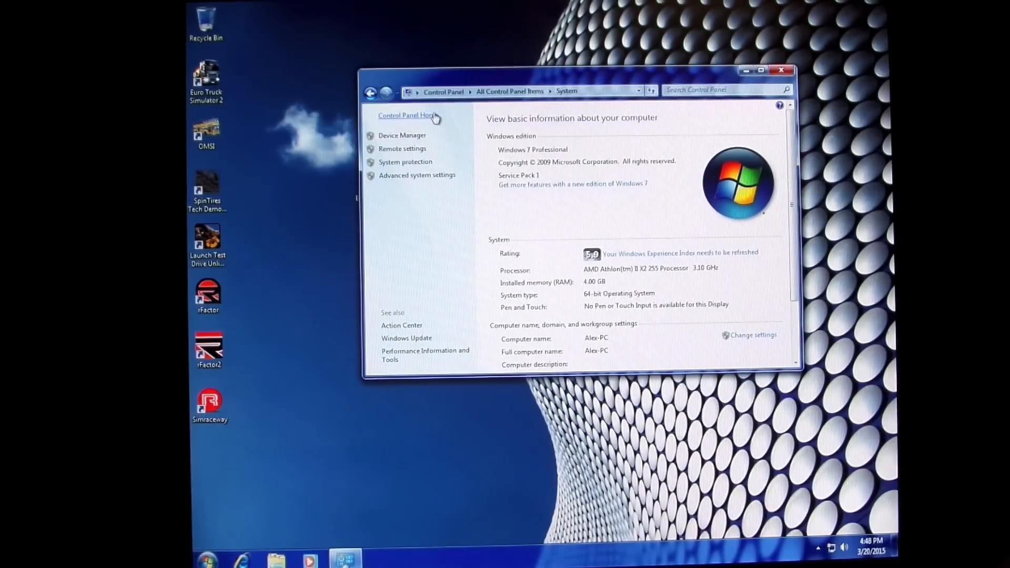
pyautogui.moveTo(613, 275)
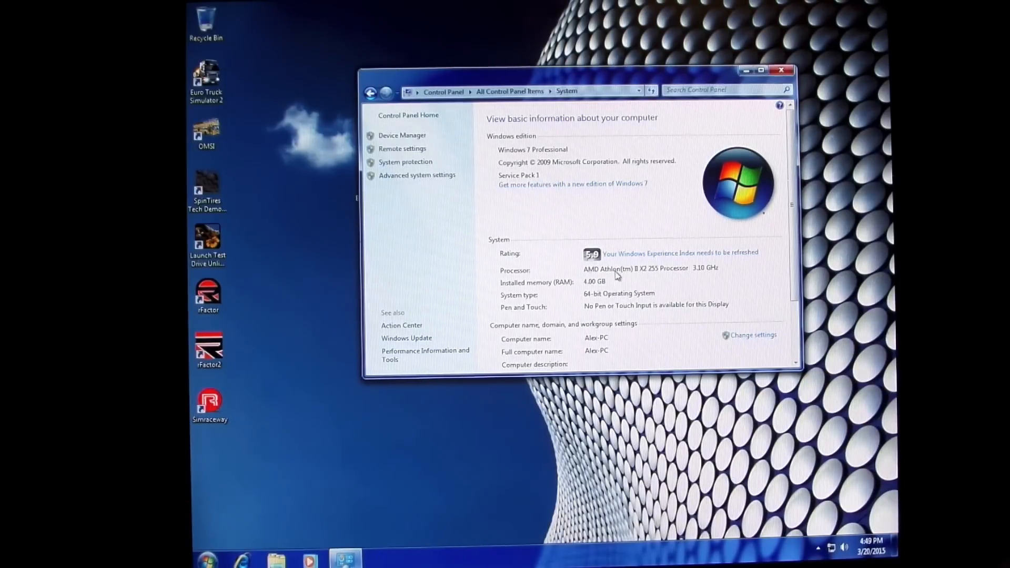
pyautogui.moveTo(664, 281)
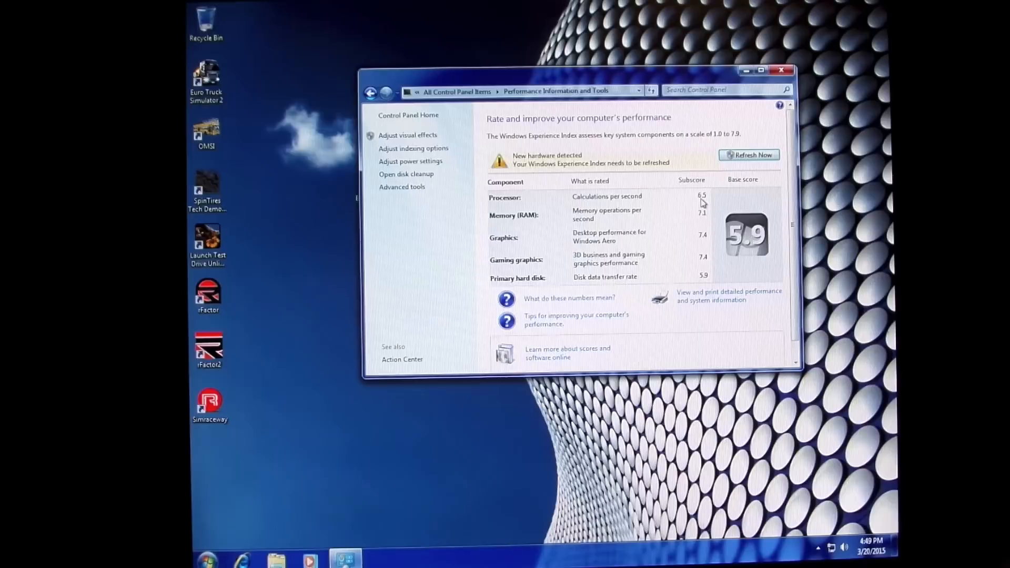
pyautogui.moveTo(704, 256)
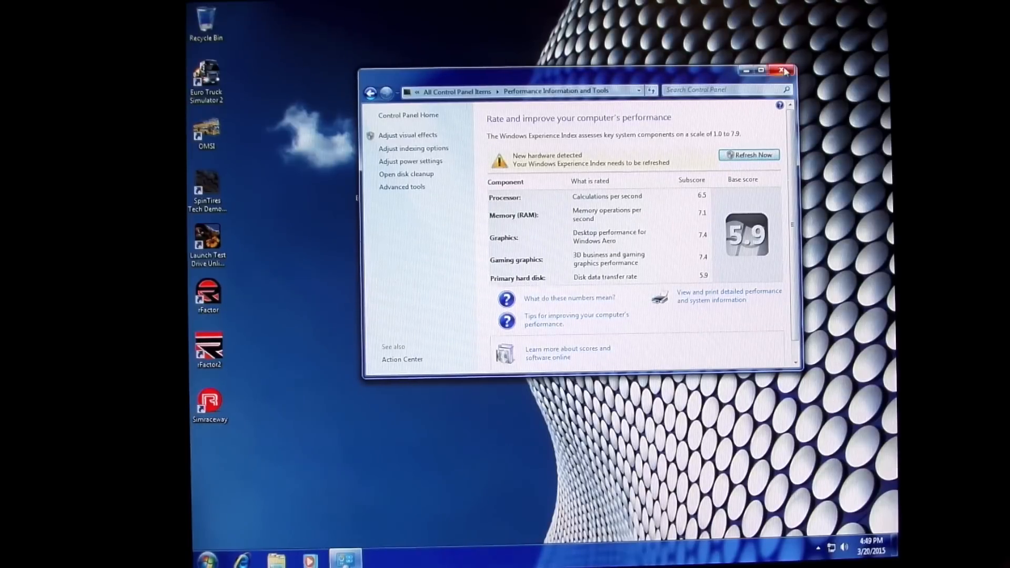
pyautogui.moveTo(785, 71)
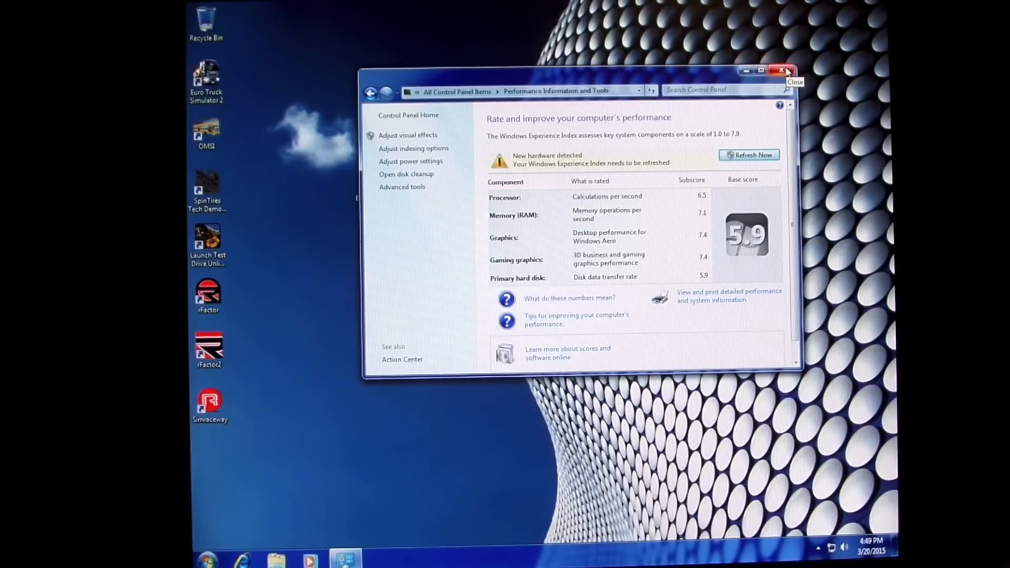
# Step: Close the performance window, launch the SpinTires Tech Demo and skip its intro logo
pyautogui.click(786, 71)
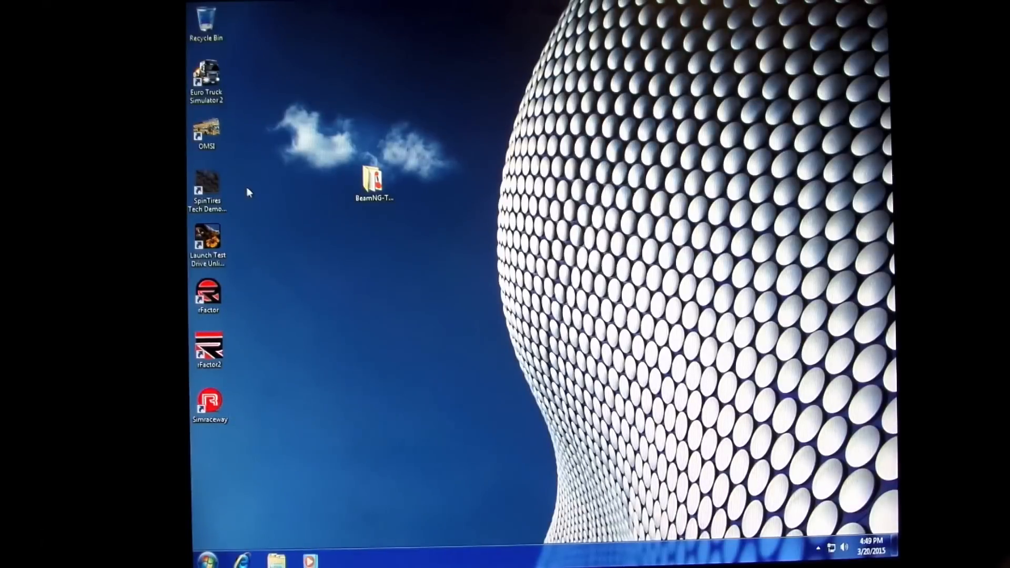
pyautogui.click(207, 187)
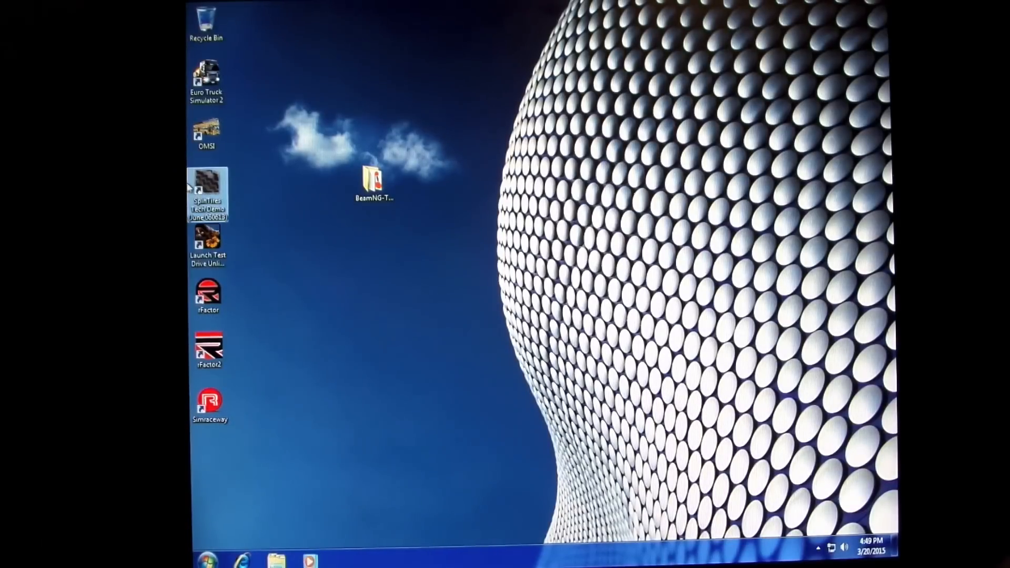
pyautogui.moveTo(599, 283)
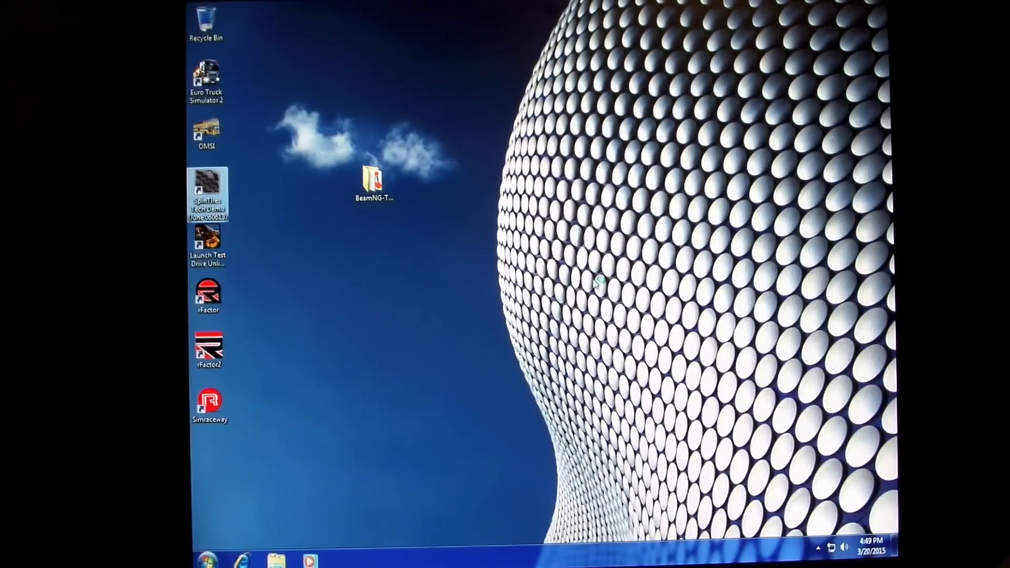
pyautogui.doubleClick(372, 182)
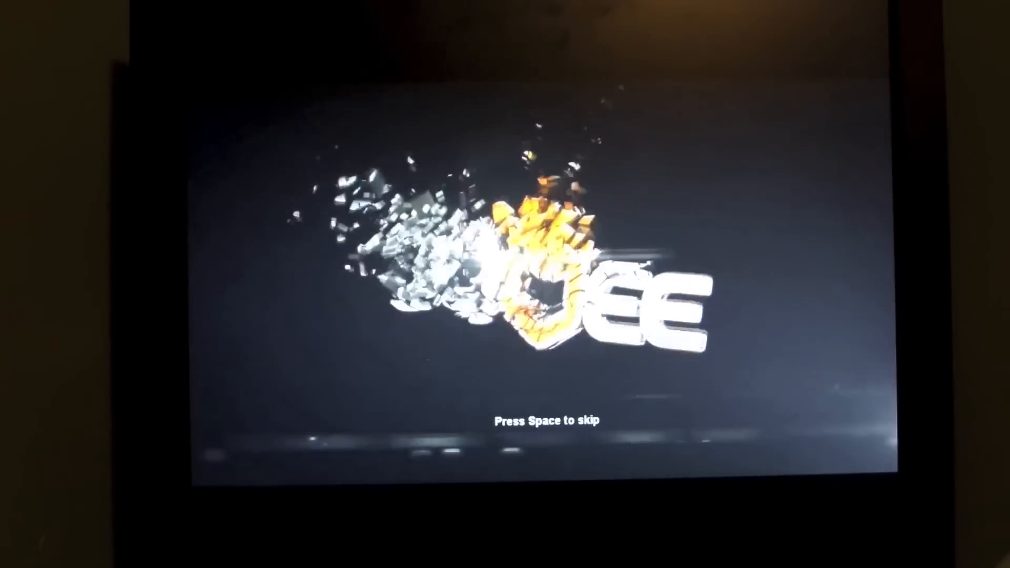
pyautogui.press('space')
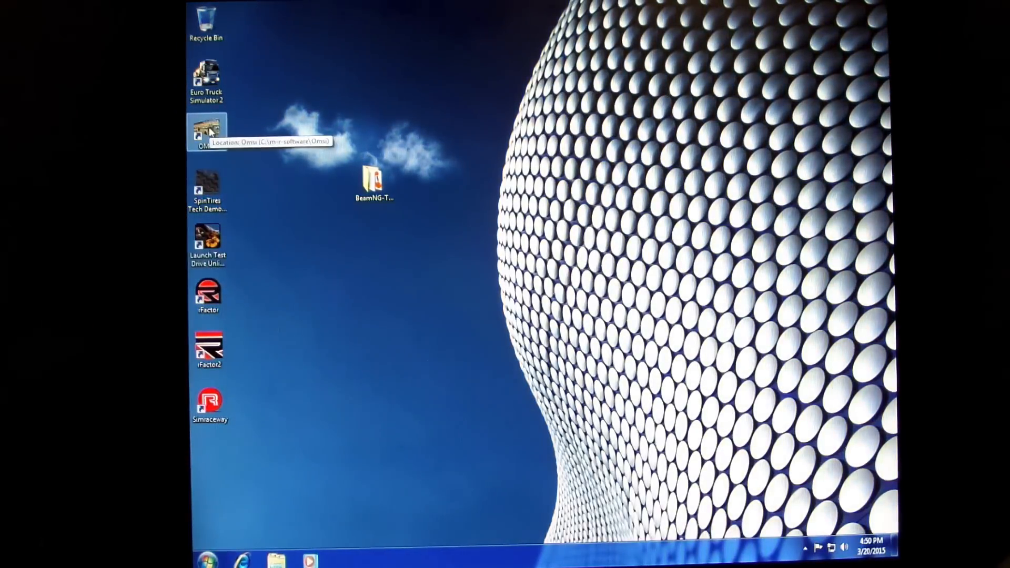
# Step: Open the BeamNG-Techdemo-v2 folder and run BeamNG.drive.exe from it
pyautogui.doubleClick(373, 178)
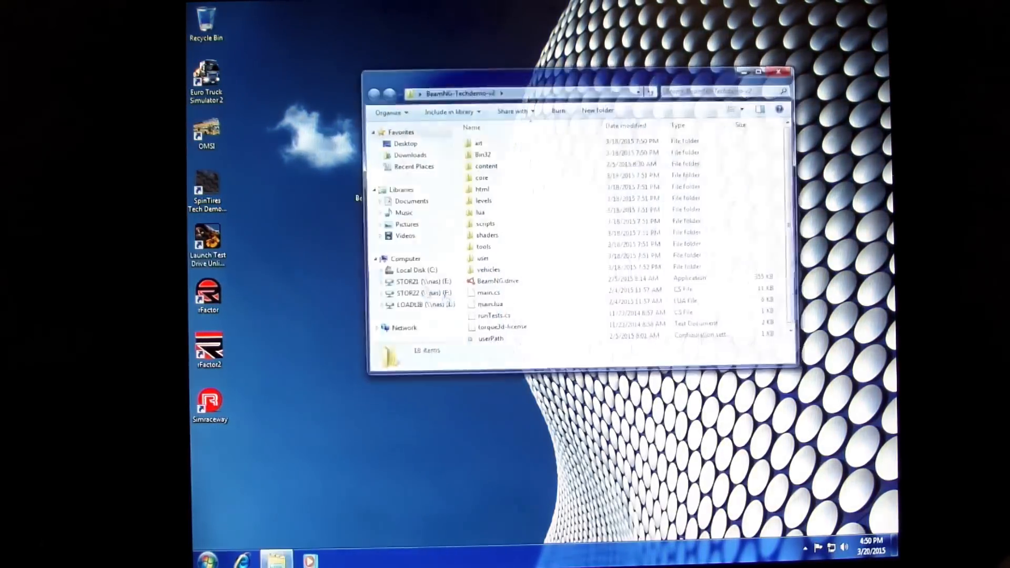
pyautogui.click(496, 280)
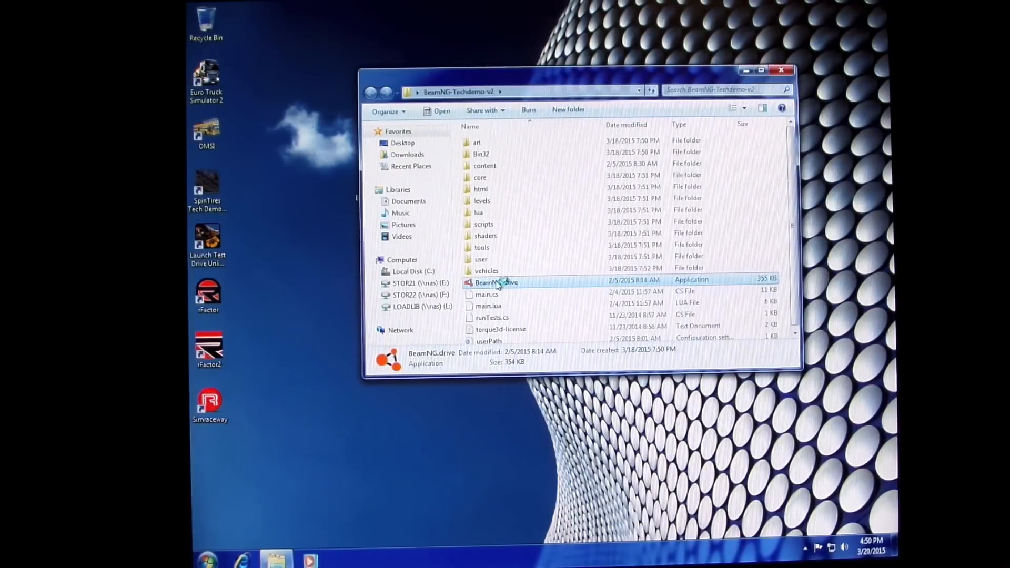
pyautogui.doubleClick(494, 282)
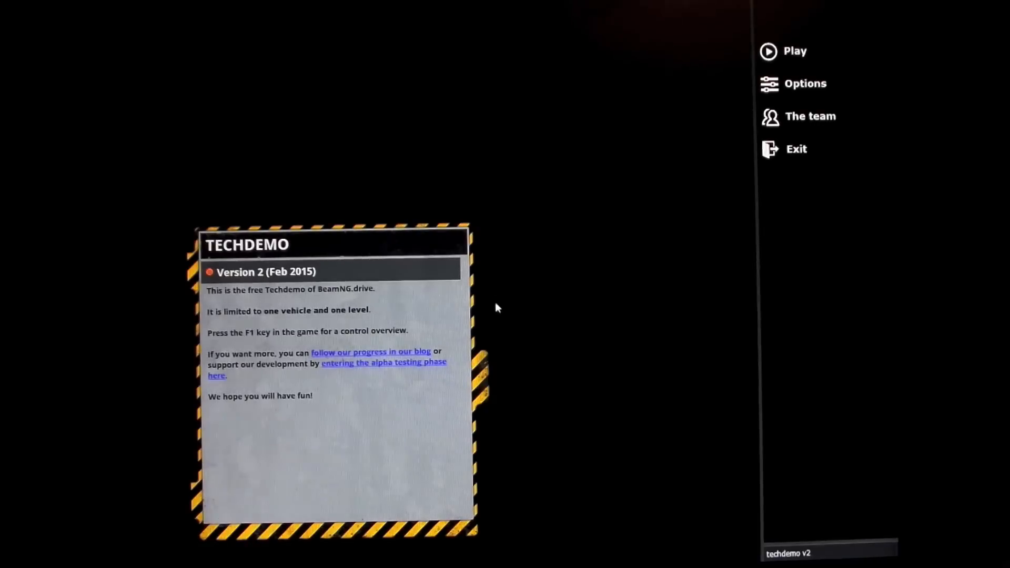
# Step: Go to level selection in BeamNG.drive and start the Grid Map level
pyautogui.click(794, 51)
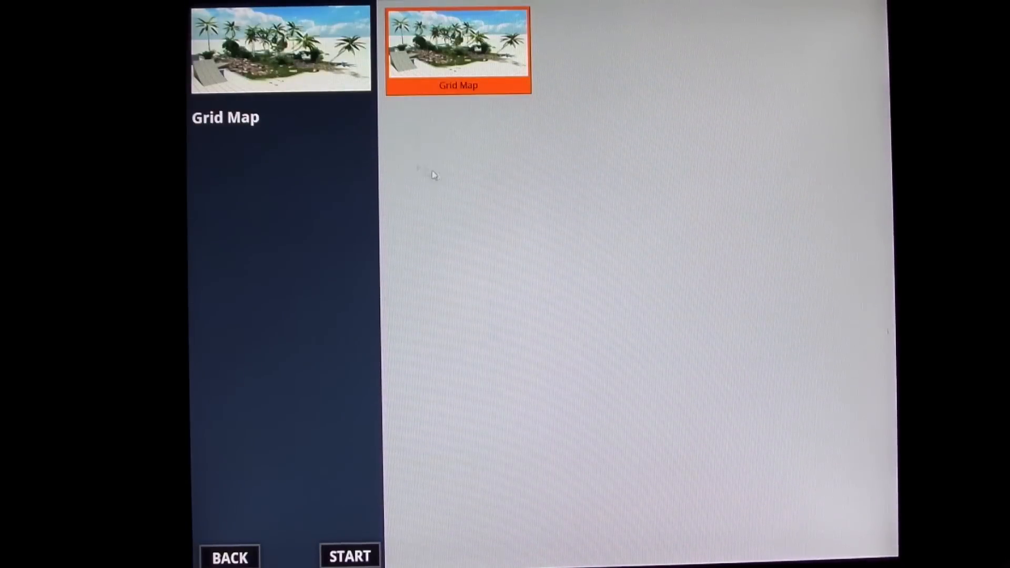
pyautogui.moveTo(359, 81)
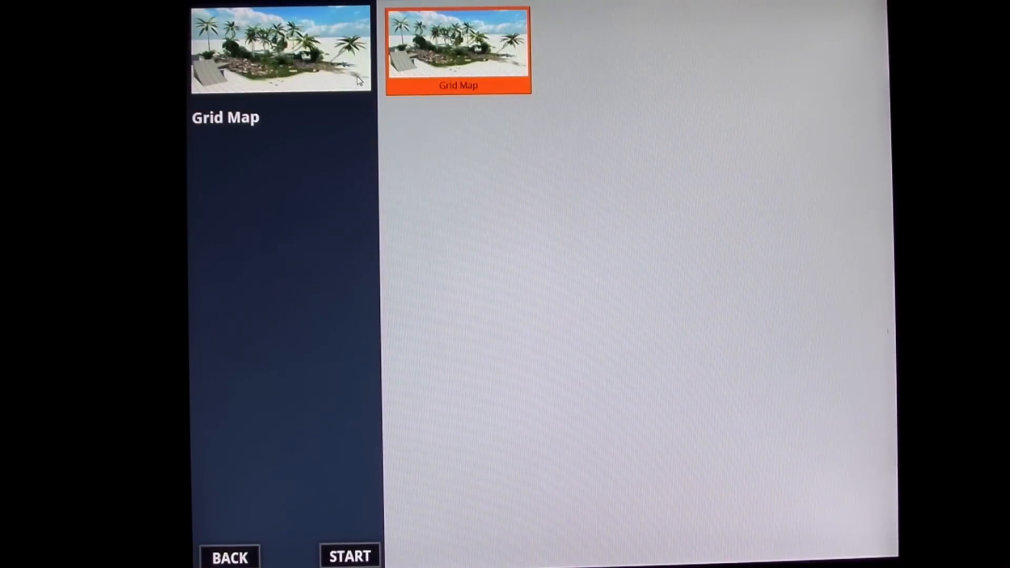
pyautogui.moveTo(309, 22)
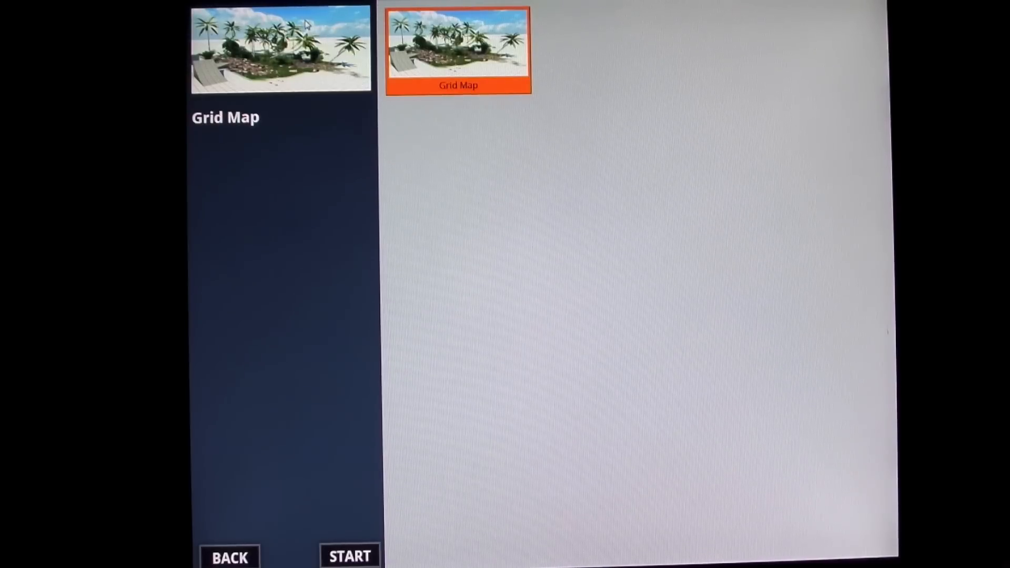
pyautogui.click(350, 556)
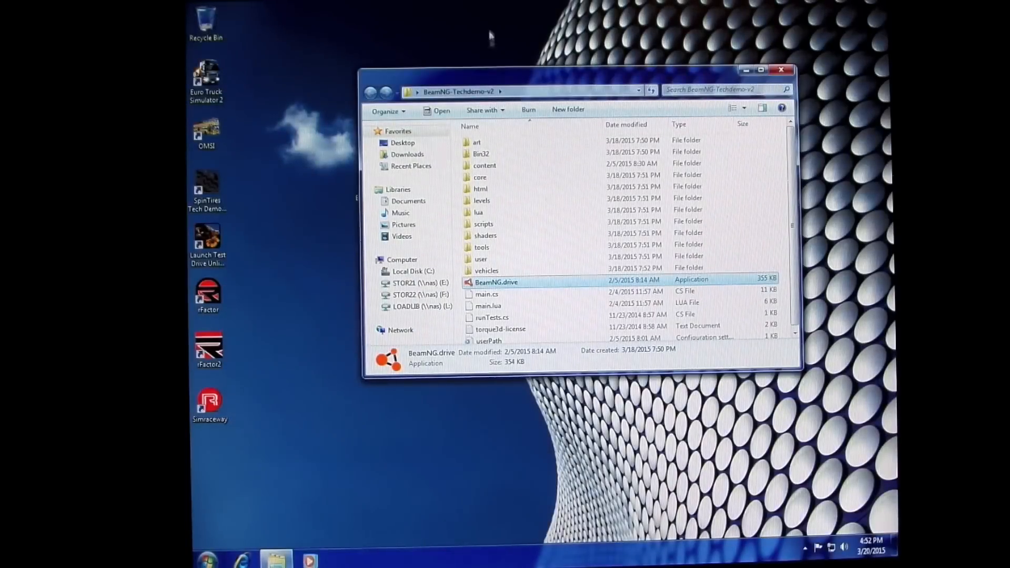
# Step: Close the BeamNG tech demo folder, then open and close the Computer window
pyautogui.click(780, 68)
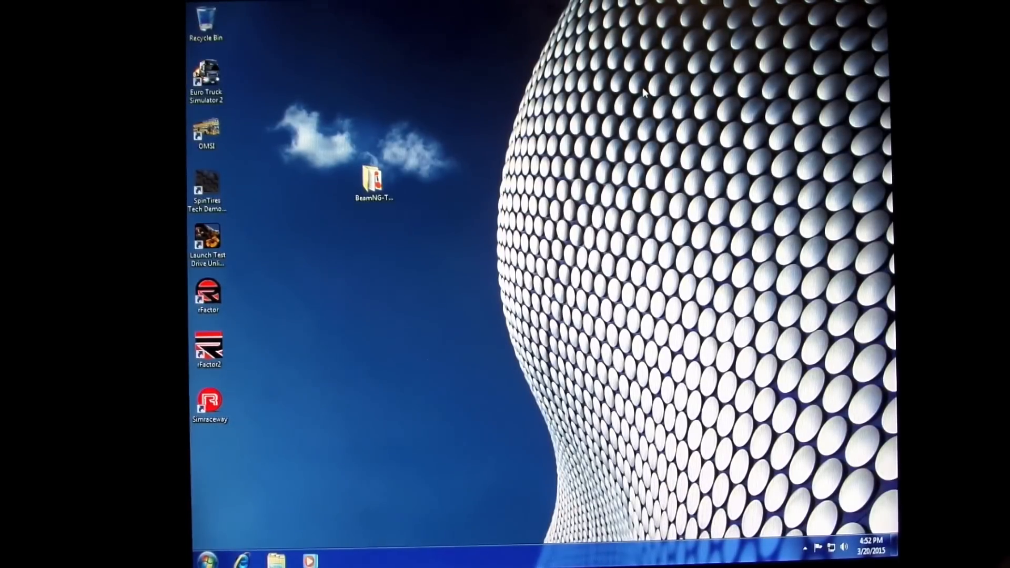
pyautogui.click(205, 558)
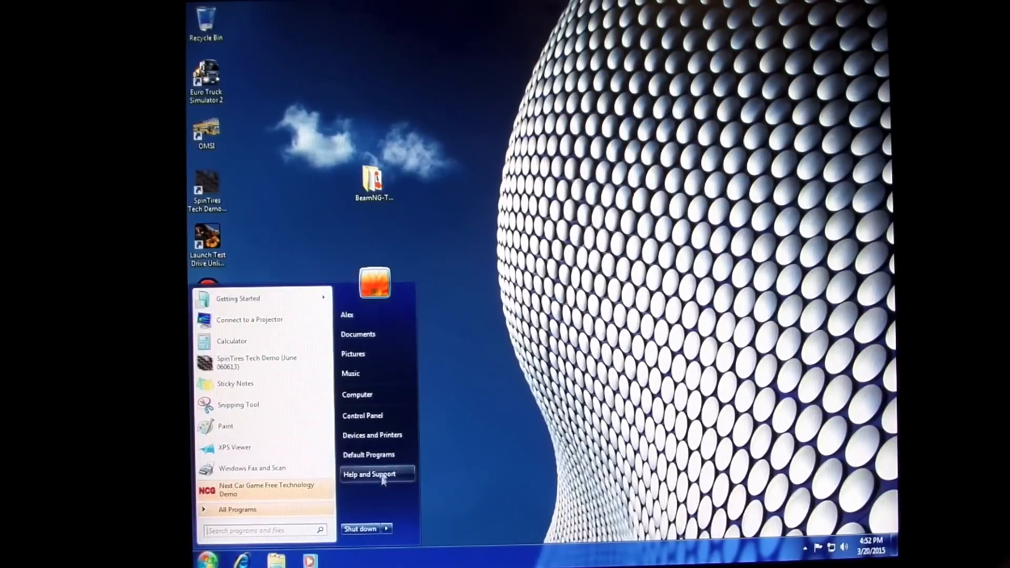
pyautogui.click(357, 394)
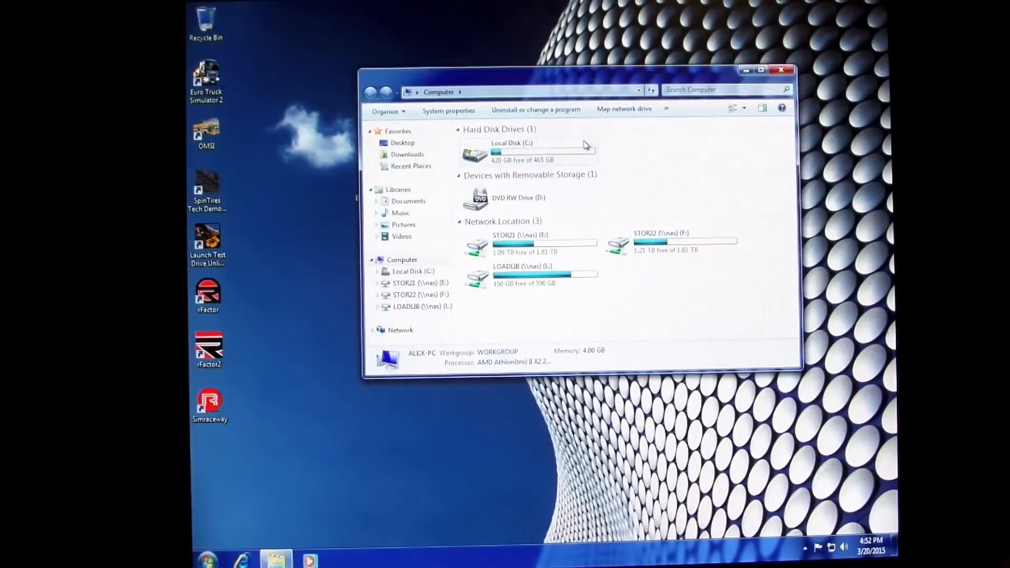
pyautogui.click(782, 69)
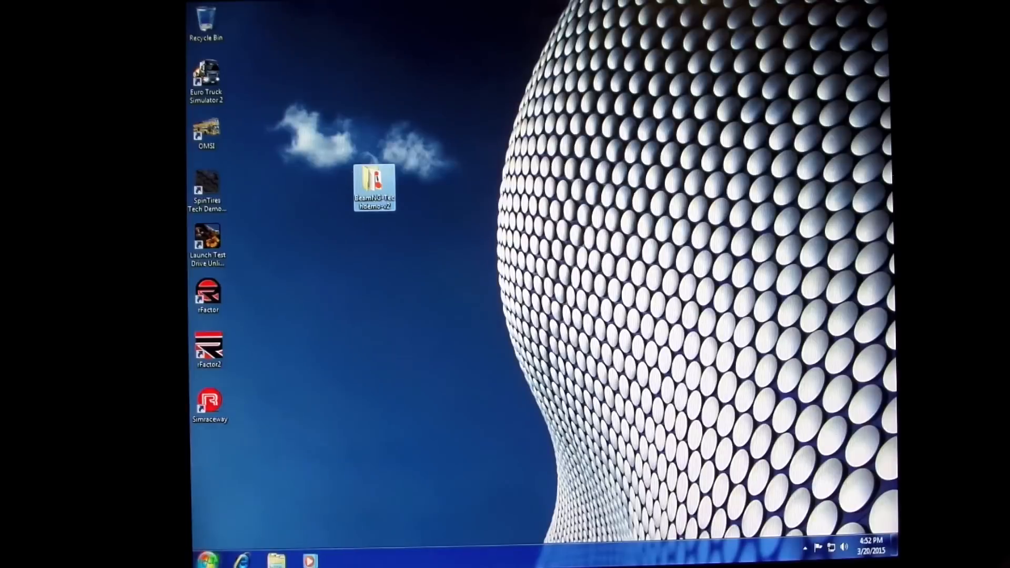